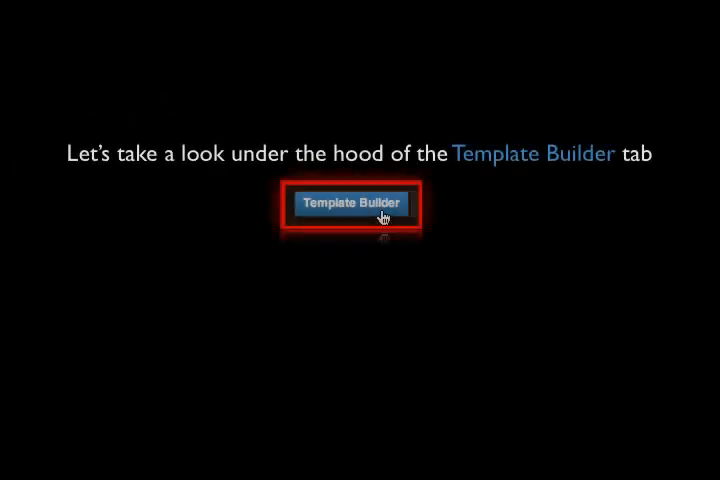
Show the Template Builder settings and expand the Layout & Display Options and page colour panels
left_click(352, 204)
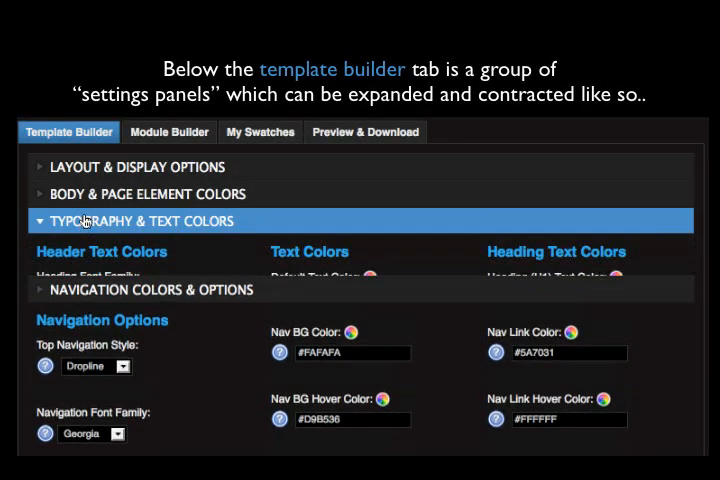
left_click(130, 168)
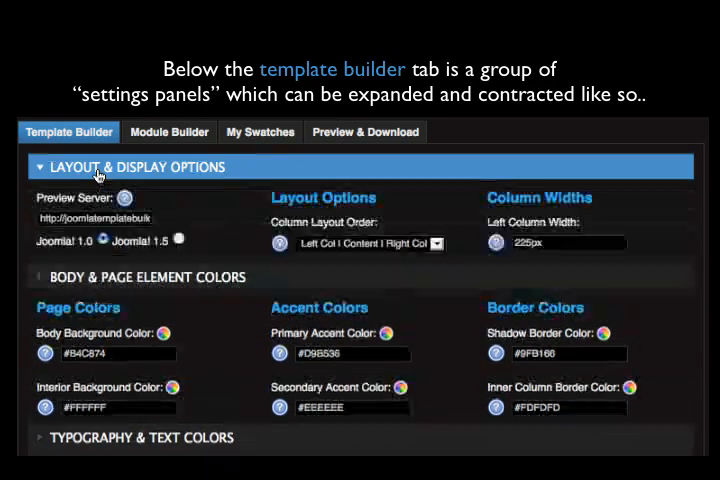
left_click(164, 228)
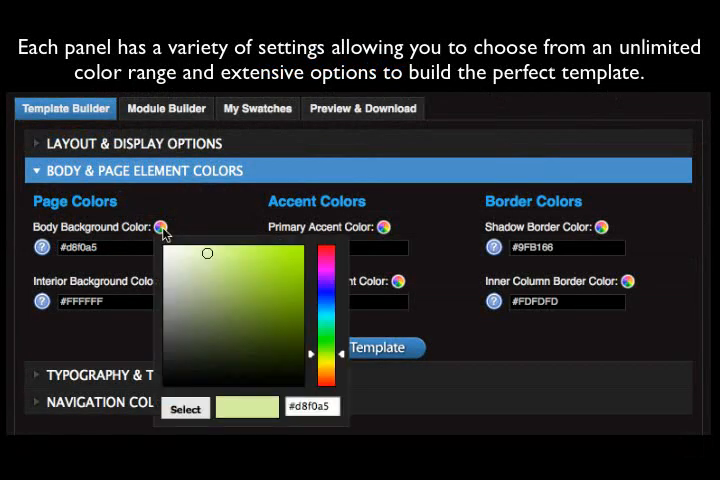
Set body background colour #4e55b5, heading font Times and default font Arial
left_click(254, 294)
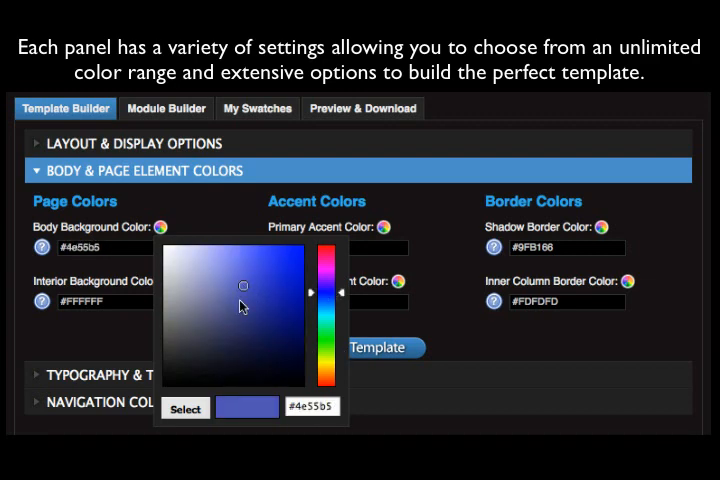
left_click(120, 374)
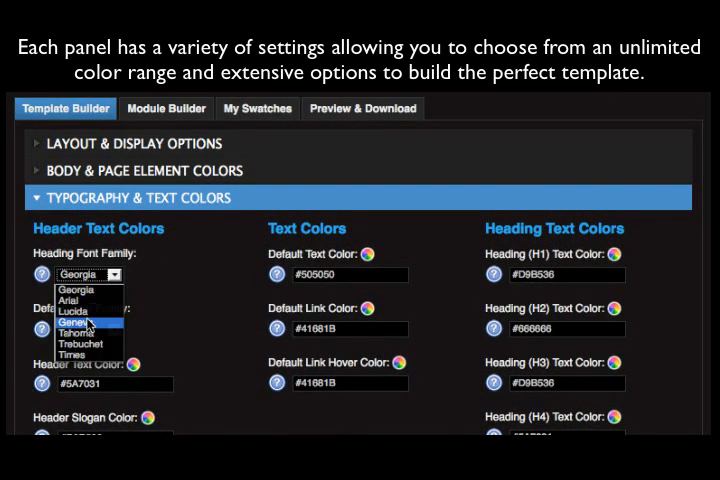
left_click(82, 352)
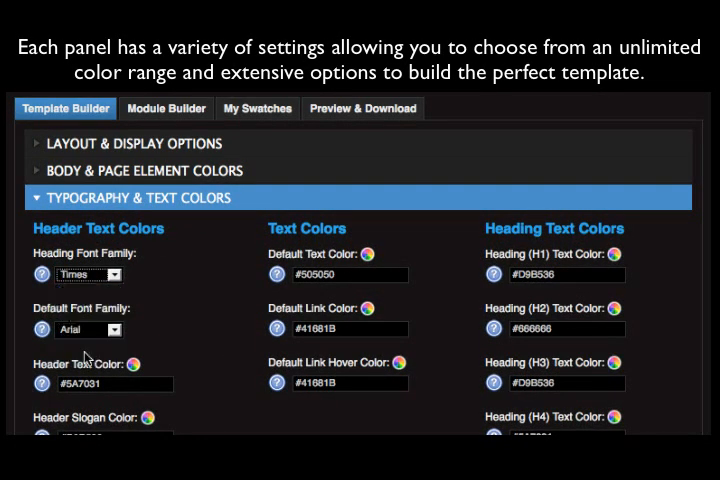
Build the template so the Preview & Download page shows its generated configuration code
left_click(150, 170)
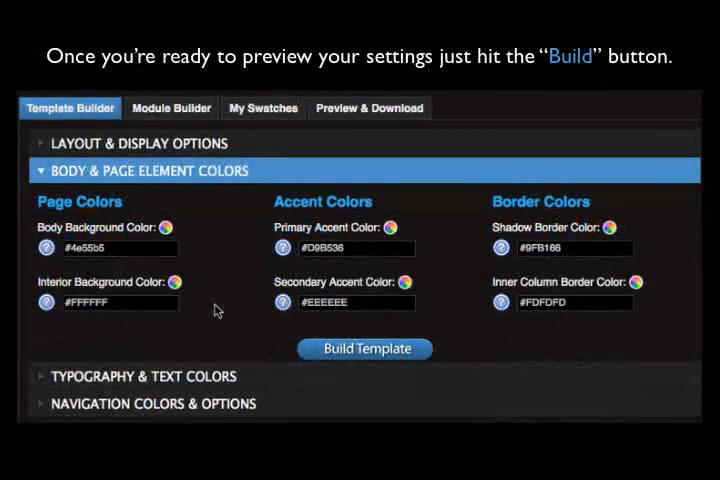
left_click(364, 348)
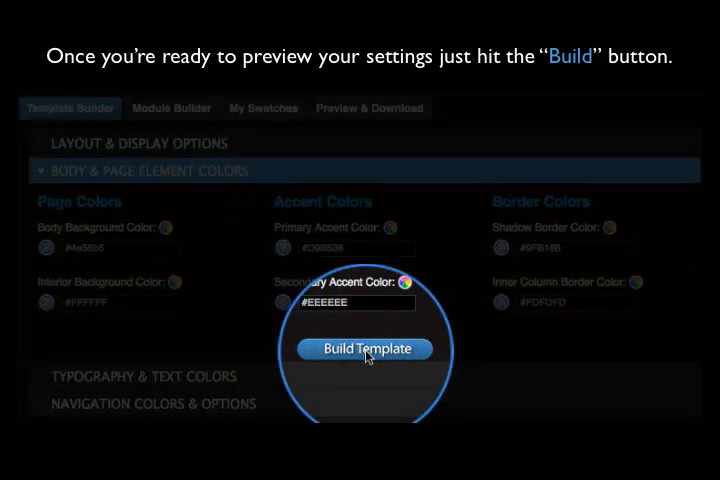
left_click(364, 348)
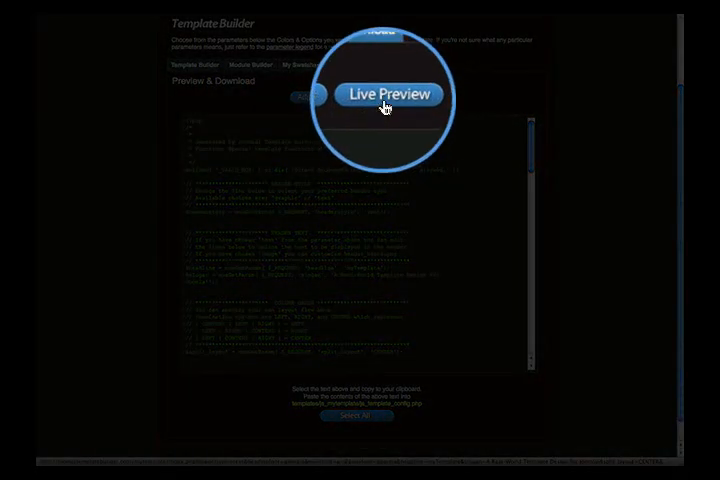
View the myTemplate live demo, then return to the generated code page
left_click(388, 94)
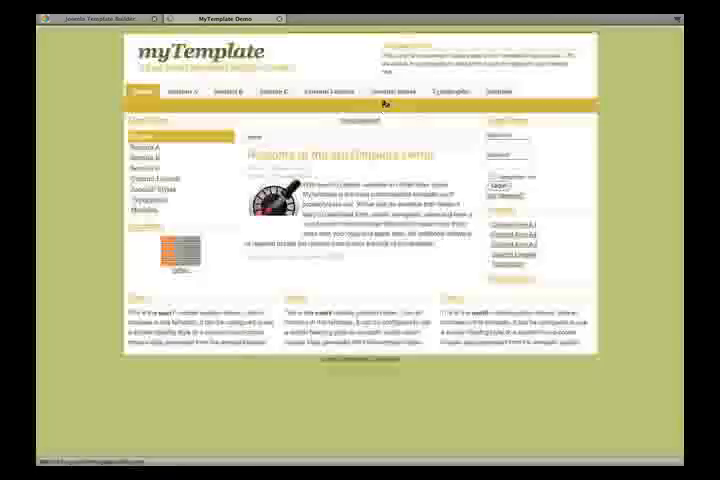
left_click(224, 92)
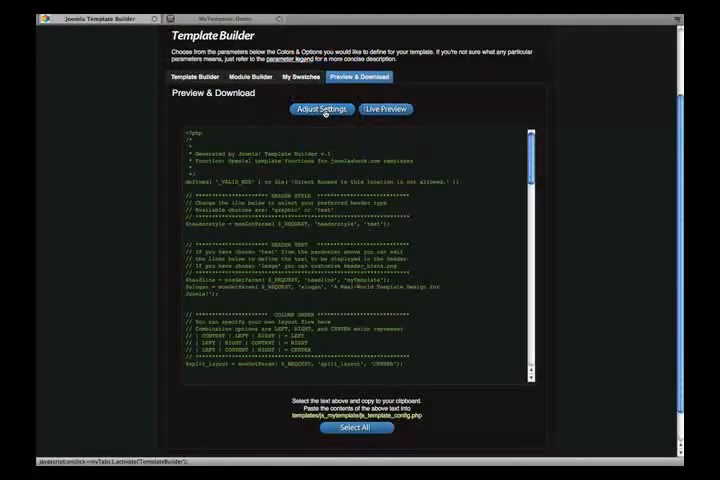
left_click(196, 76)
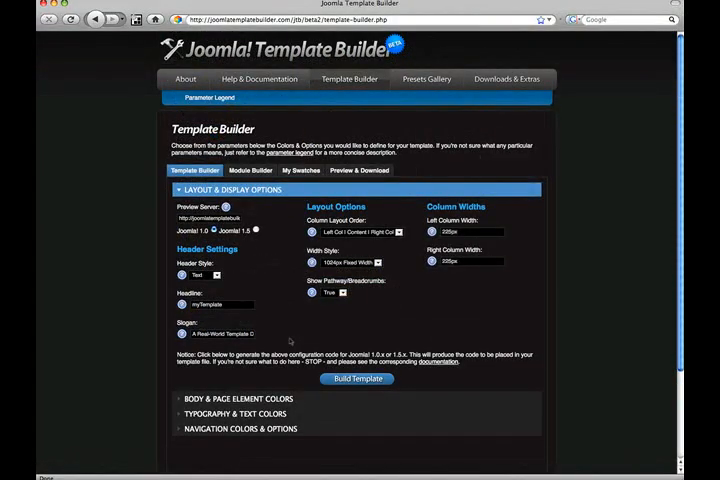
left_click(360, 170)
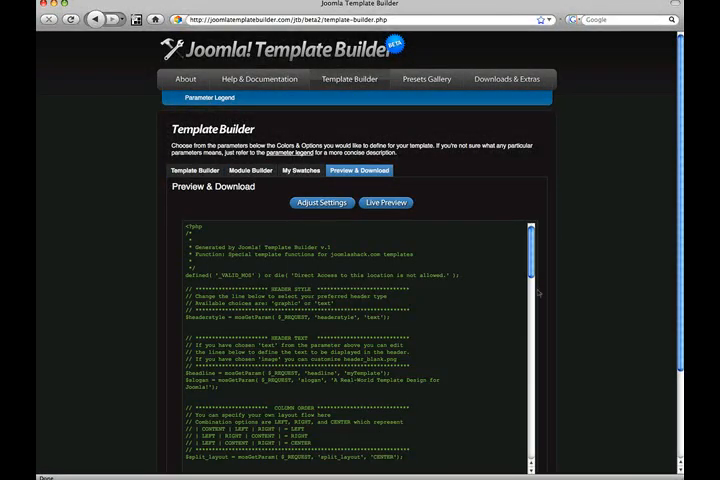
Select all of the generated configuration code and copy it to the clipboard
scroll("down", 3)
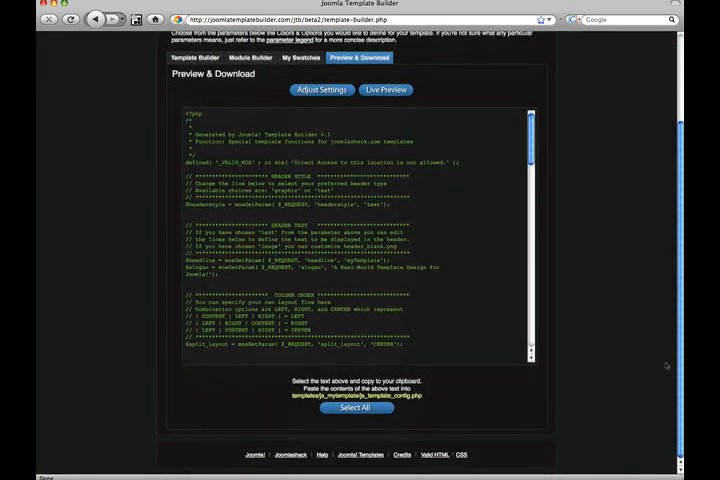
left_click(356, 408)
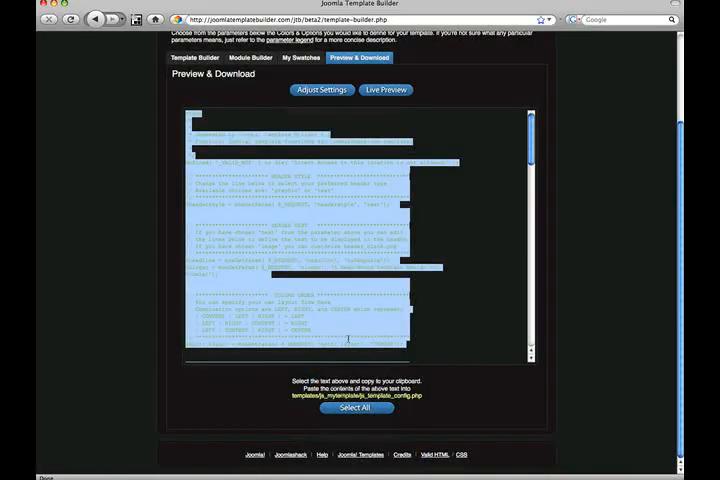
right_click(344, 264)
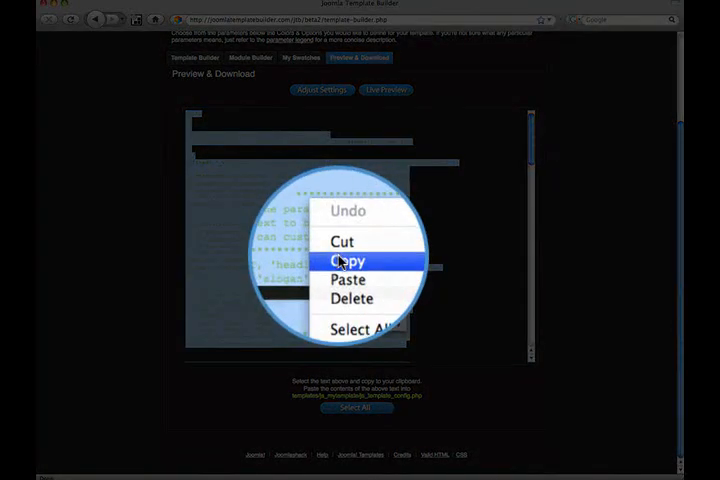
left_click(344, 260)
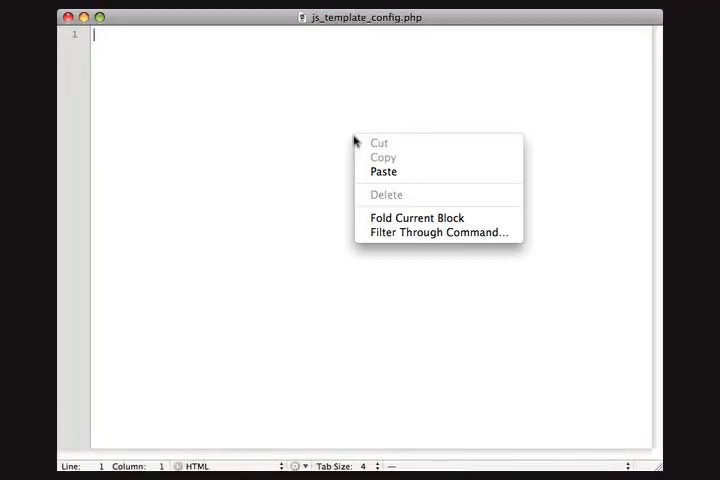
Paste the configuration code into the empty js_template_config.php in TextMate
left_click(382, 172)
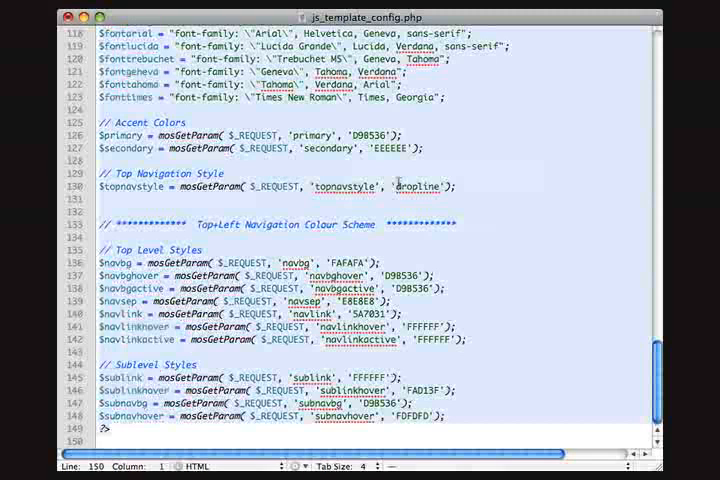